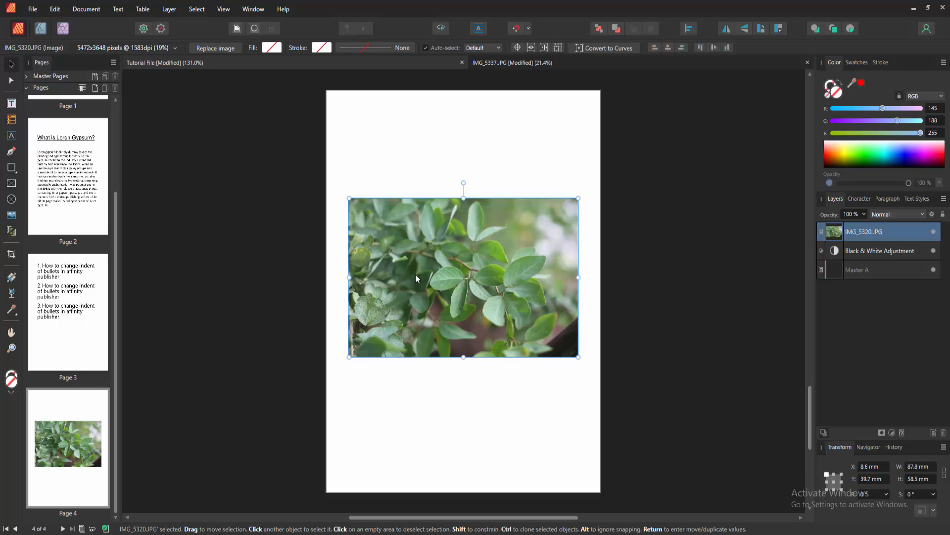
# Attach the preflight comment "How to add description to a picture in affinity publisher" to the leaf photo.
pyautogui.rightClick(415, 277)
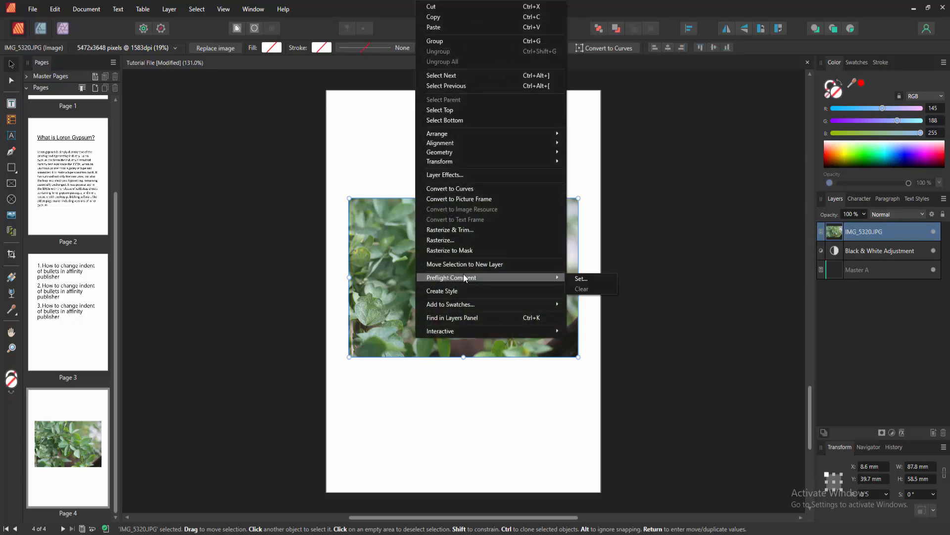
pyautogui.moveTo(594, 283)
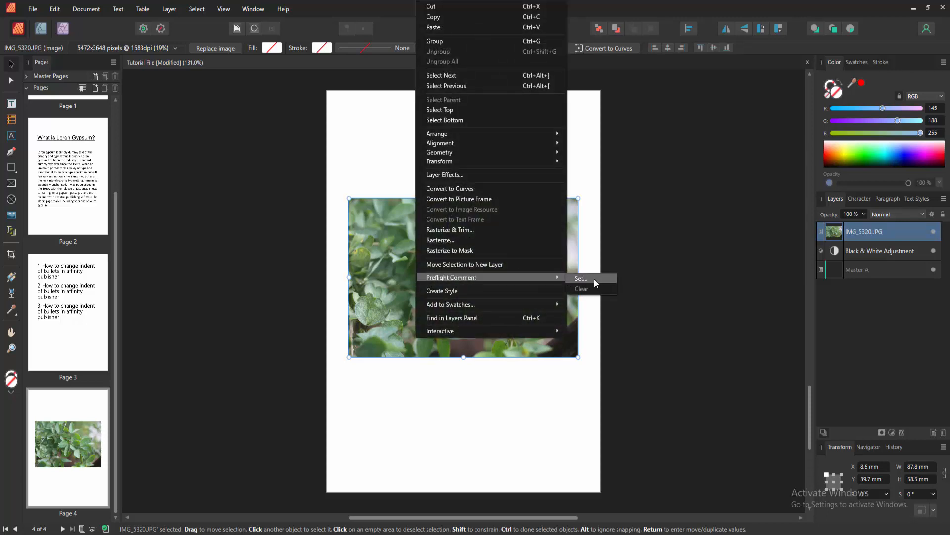
pyautogui.click(581, 280)
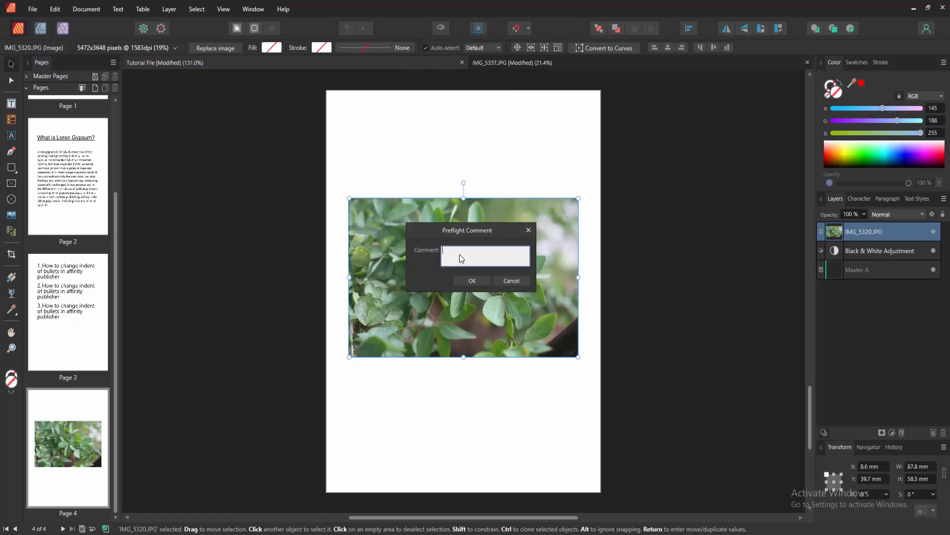
pyautogui.write('How to add description to a picture in affinity publisher')
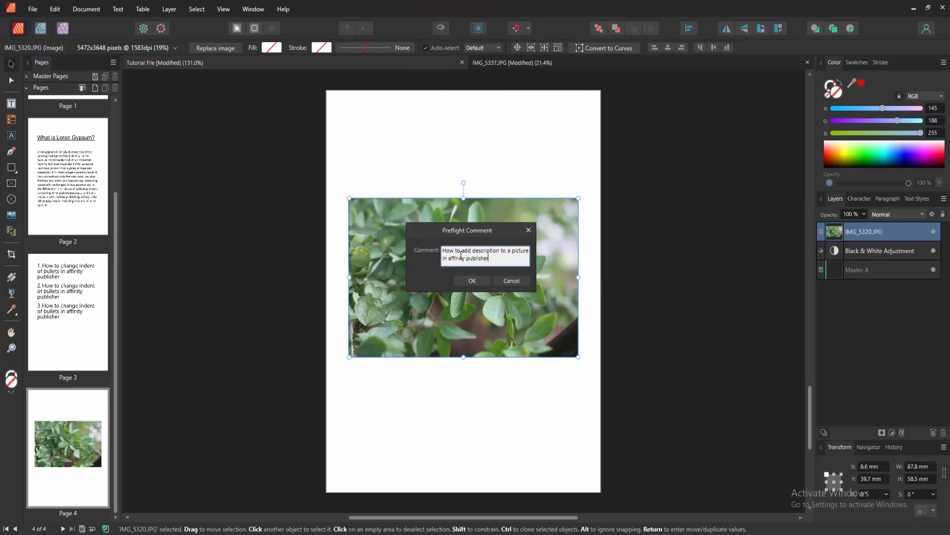
pyautogui.click(473, 280)
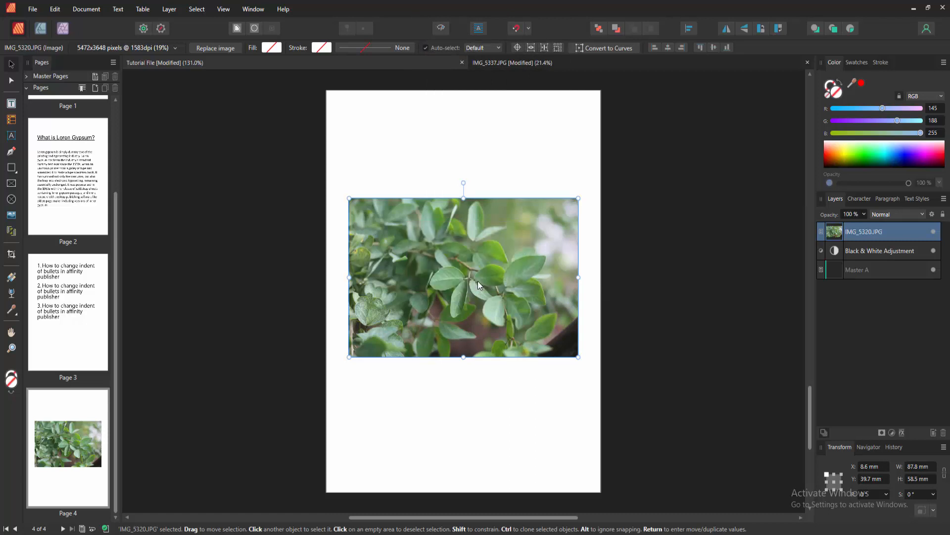
pyautogui.click(596, 165)
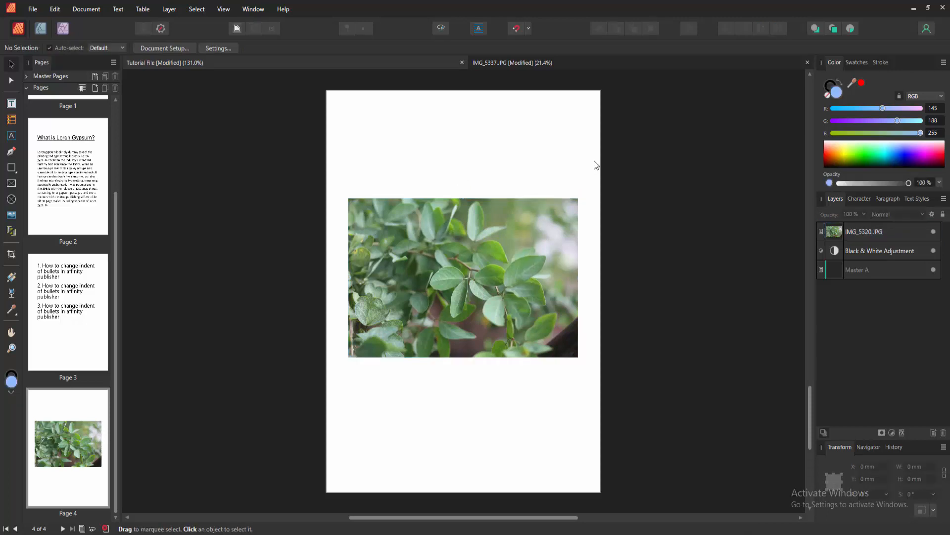
pyautogui.click(463, 277)
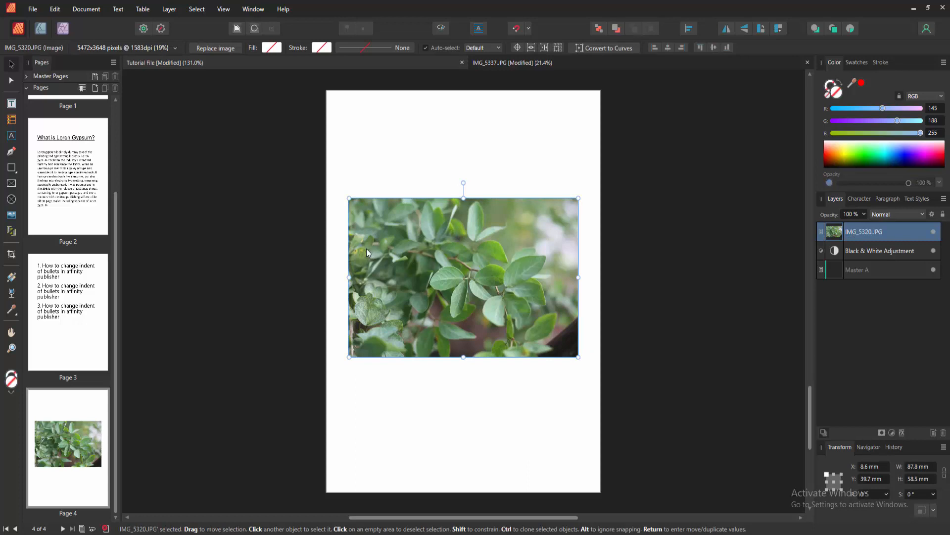
pyautogui.click(331, 251)
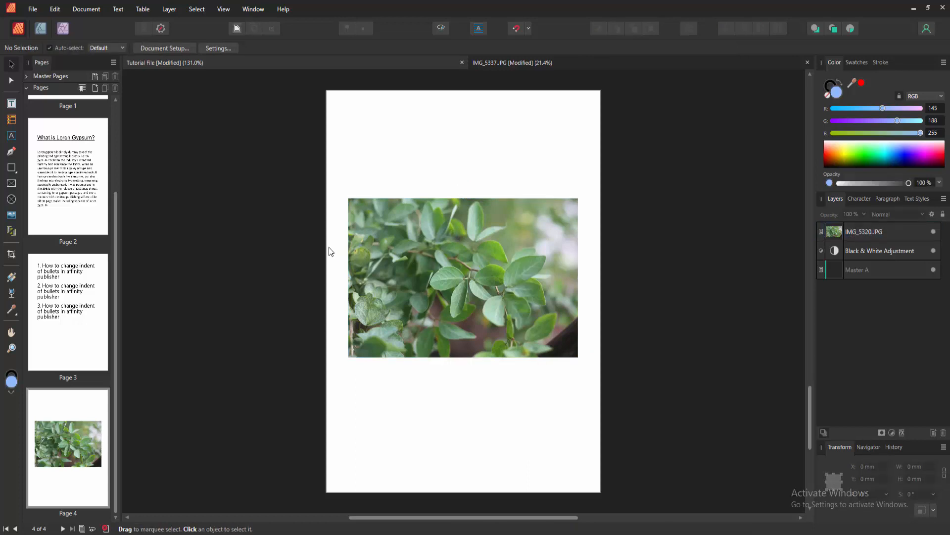